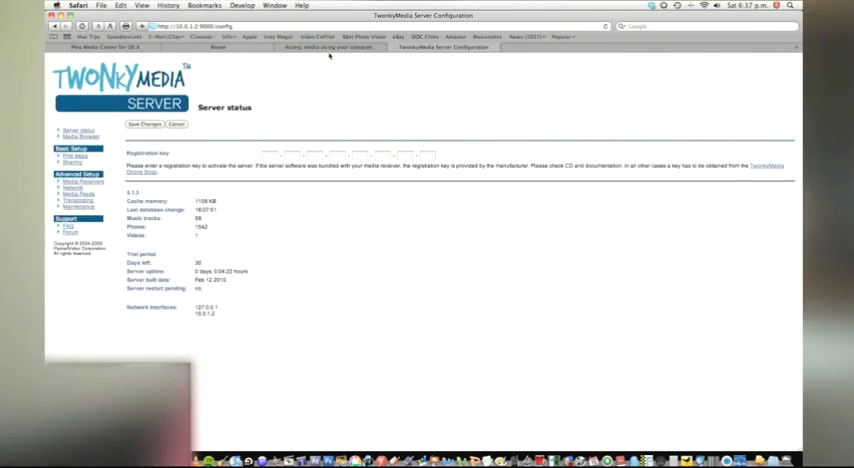
Scroll around the Boxee home screen, then reveal the user menu with Logout, Settings, Queue, Feed and History
left_click(330, 48)
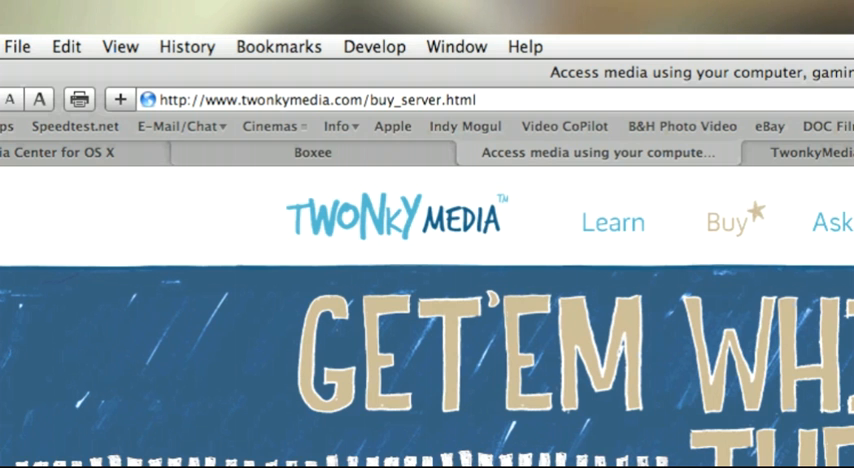
scroll("down", 3)
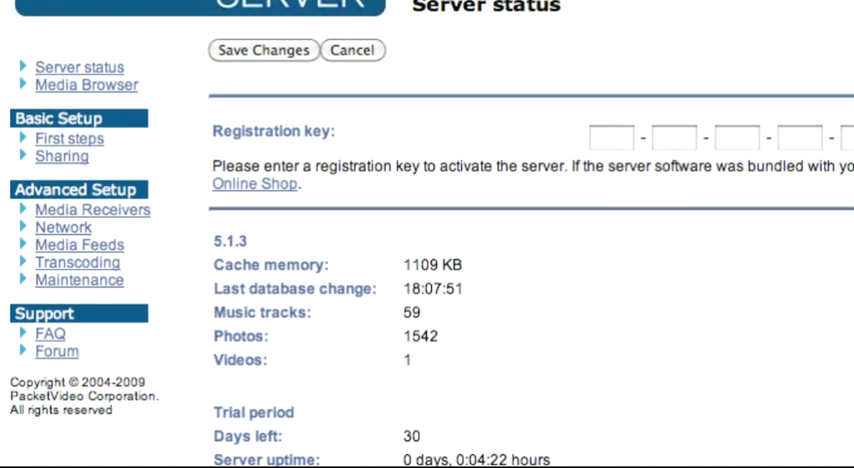
scroll("down", 3)
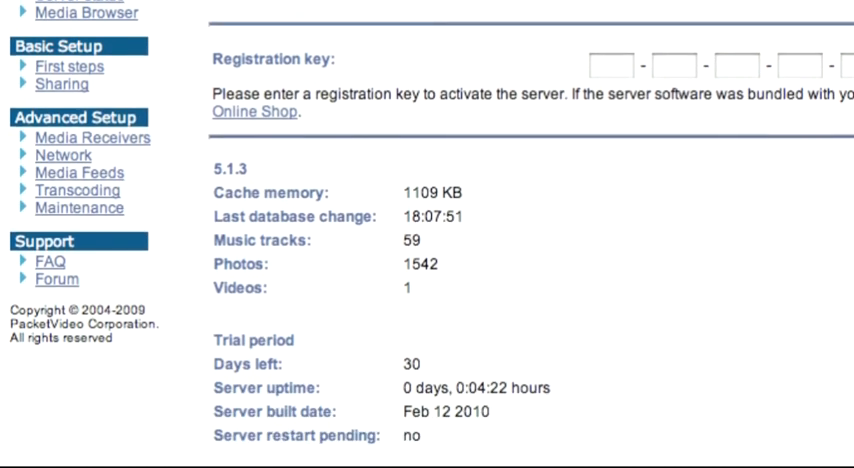
scroll("down", 3)
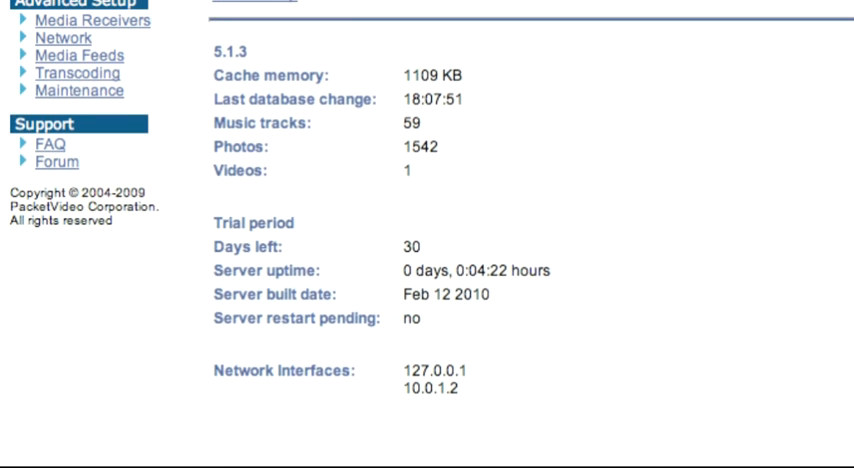
scroll("up", 3)
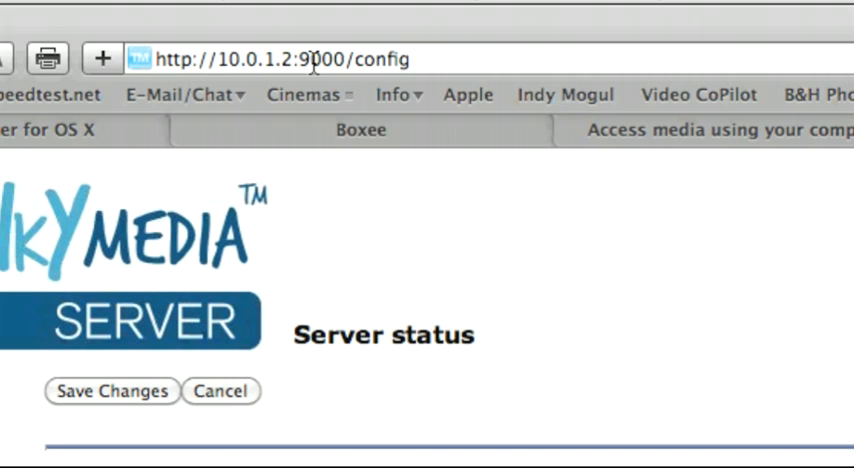
mouse_move(312, 58)
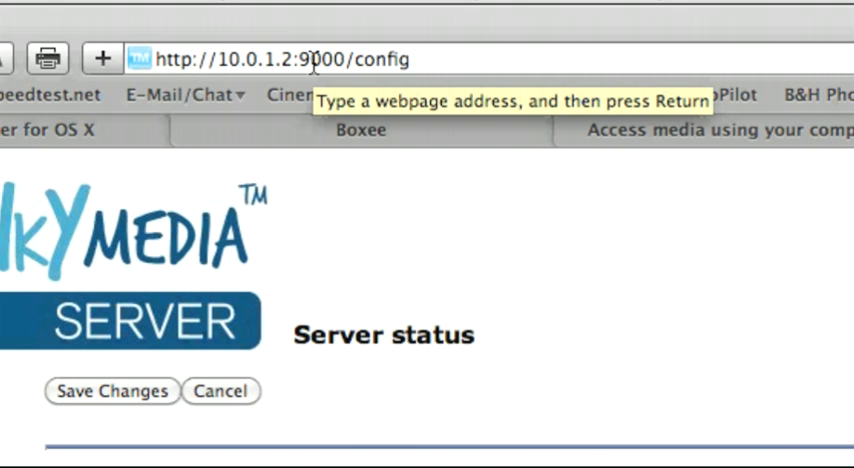
scroll("down", 3)
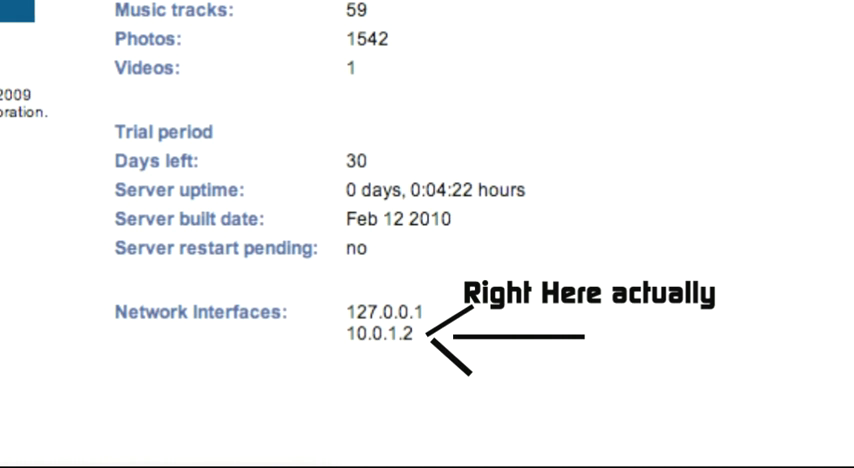
scroll("up", 3)
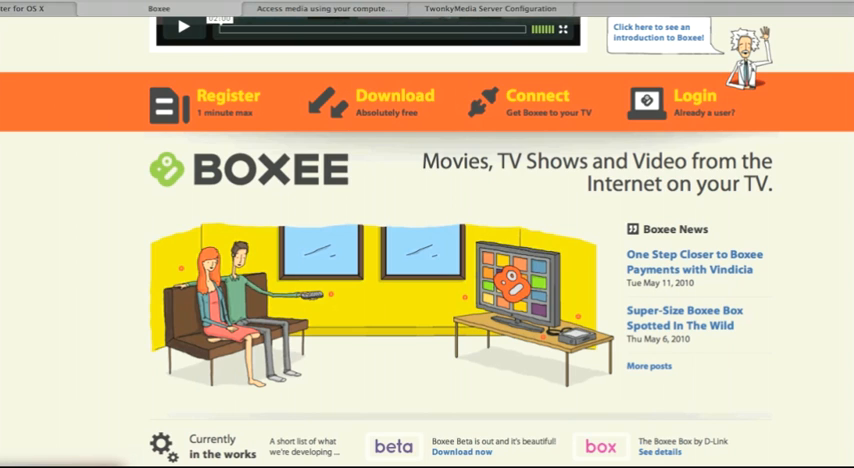
mouse_move(32, 354)
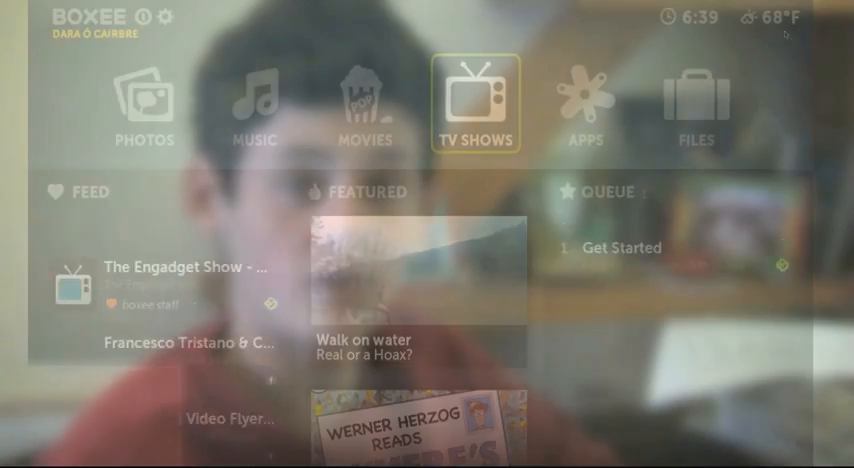
left_click(368, 104)
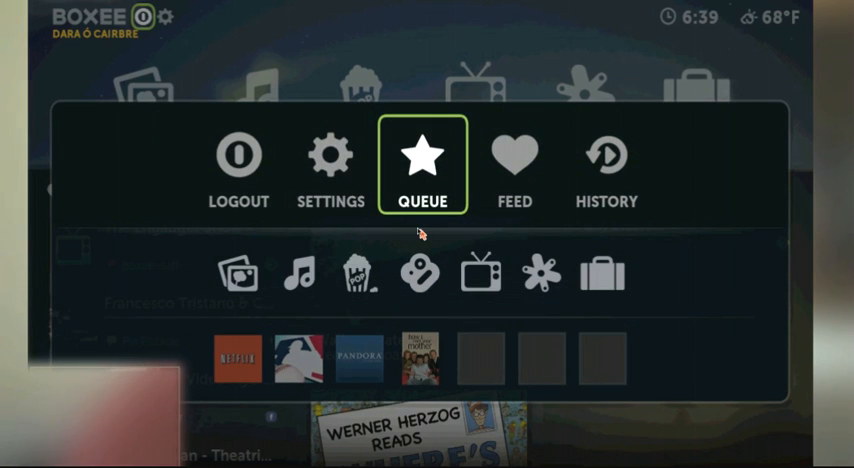
Go through Settings > Media > Add Sources and expand the UPnP server into its Music, Photos and Videos folders
key("Left")
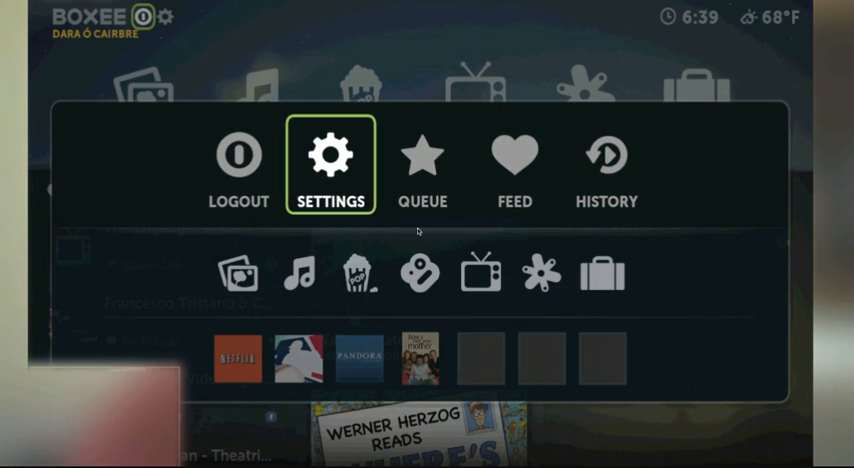
left_click(332, 164)
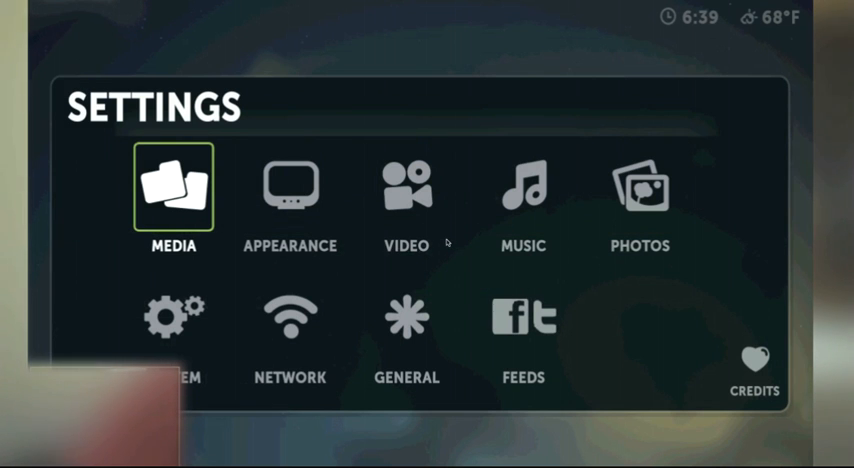
left_click(172, 188)
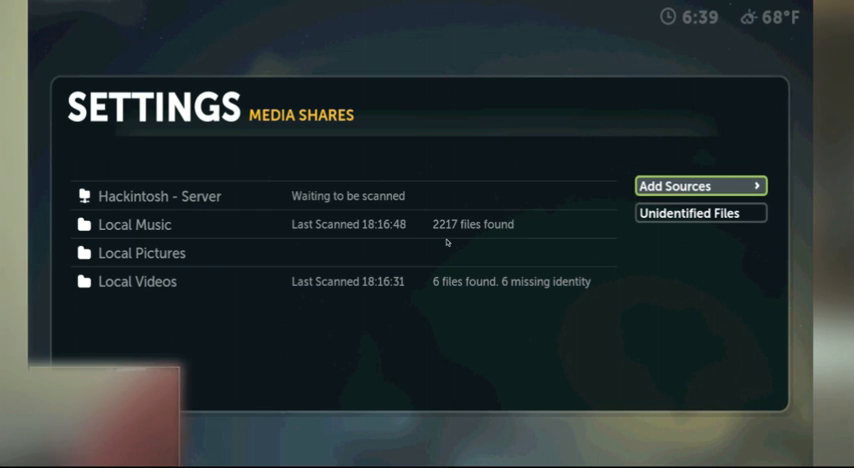
left_click(700, 184)
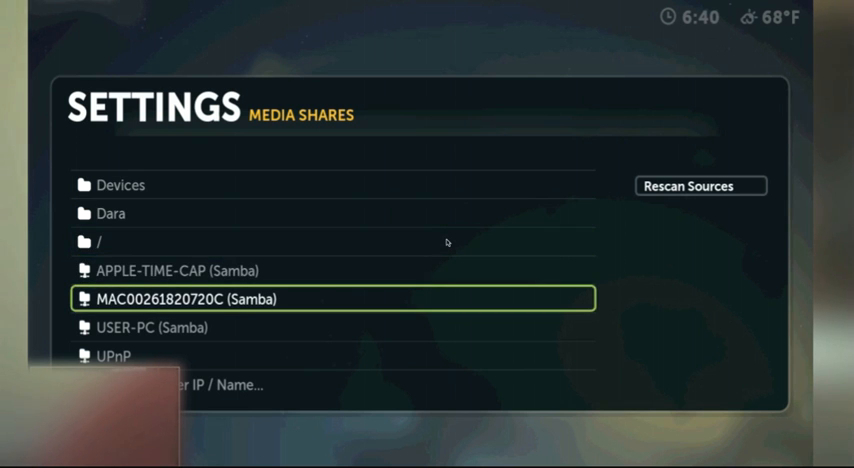
key("down")
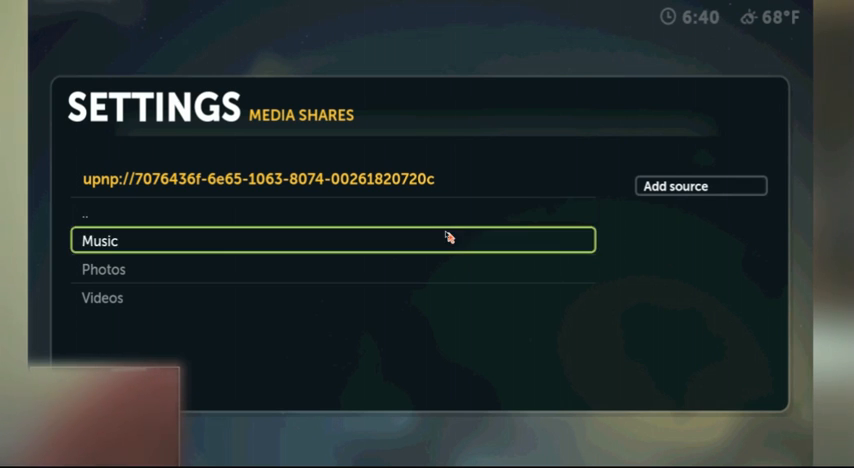
Add Hackintosh - Server as a Video, Music and Photos source and acknowledge the duplicate-name error
left_click(332, 238)
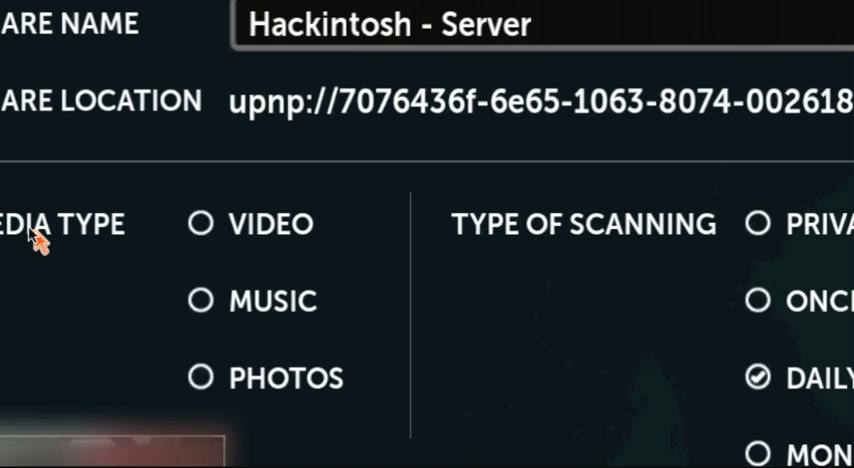
mouse_move(264, 184)
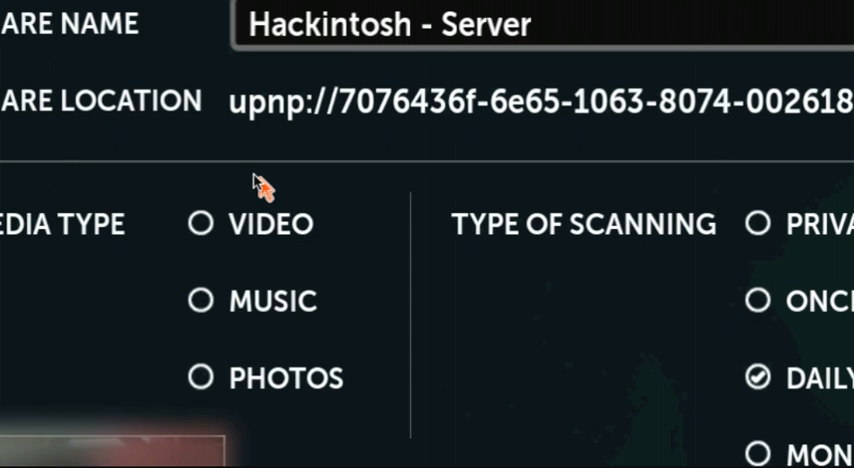
left_click(200, 224)
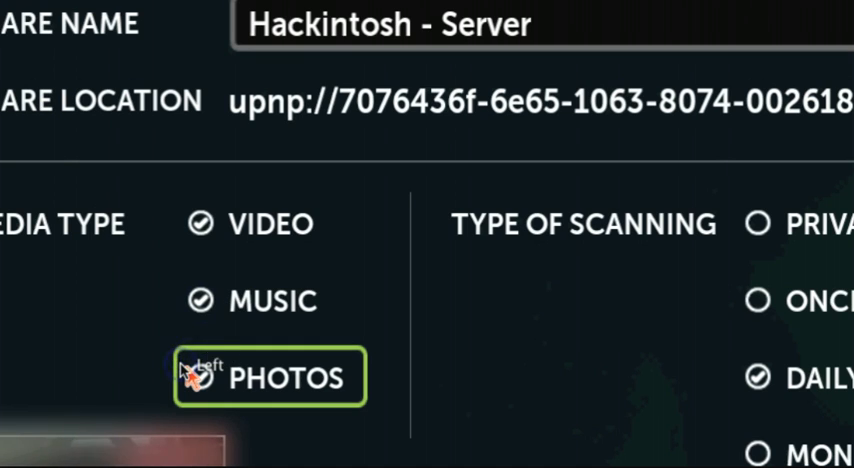
left_click(200, 376)
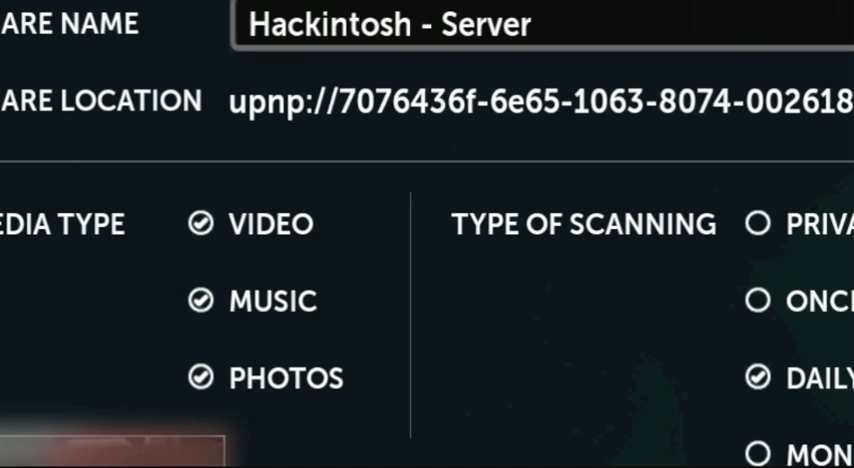
left_click(684, 192)
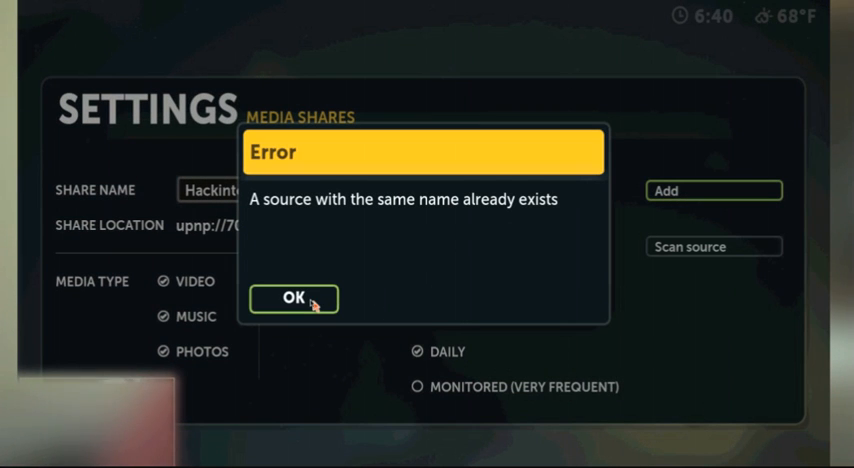
left_click(292, 298)
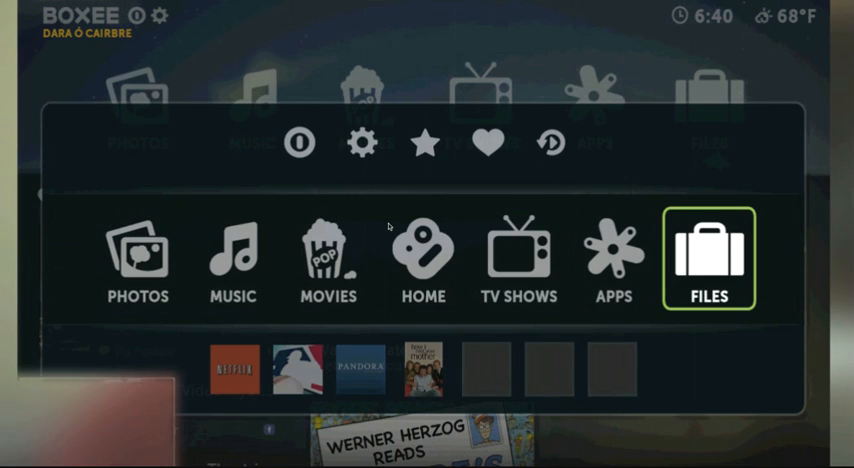
Browse Files > Hackintosh - Server > Music > All Tracks to reach the 154 artist folders
left_click(726, 258)
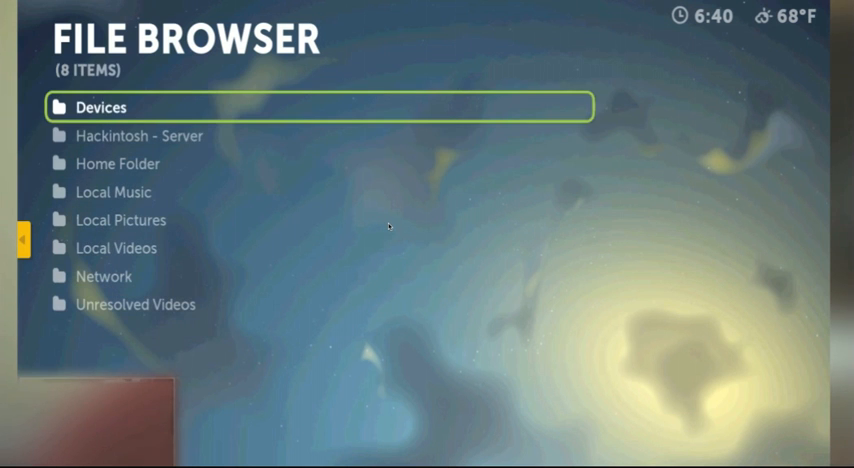
key("Down")
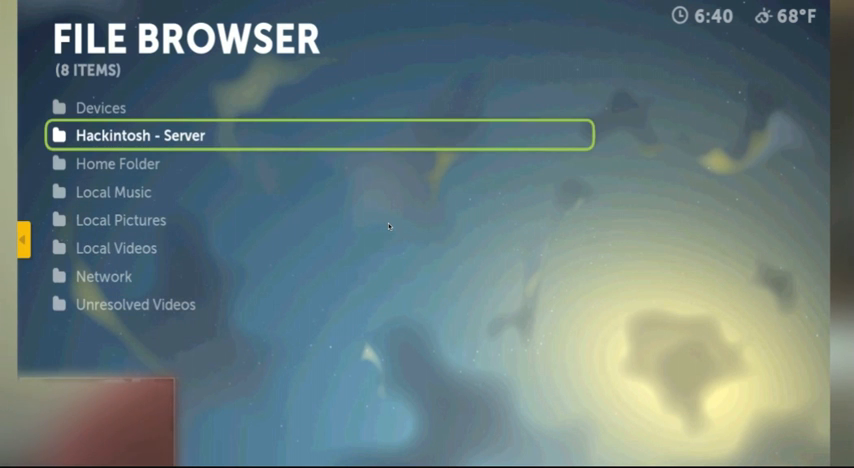
key("Up")
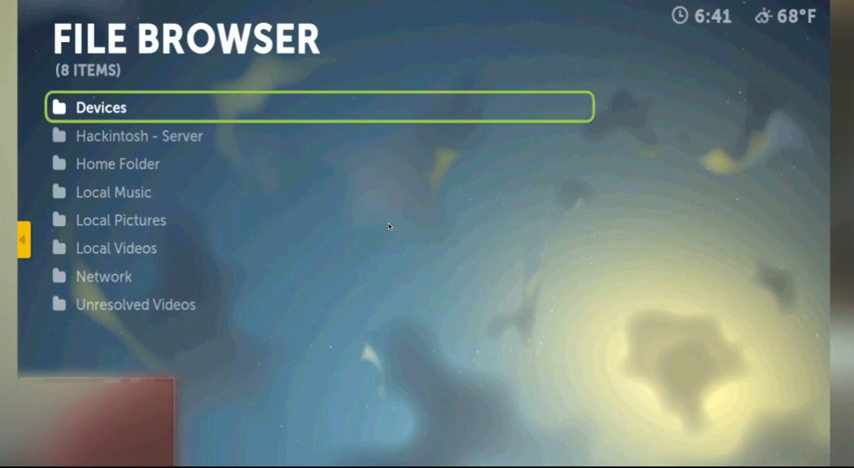
key("Down")
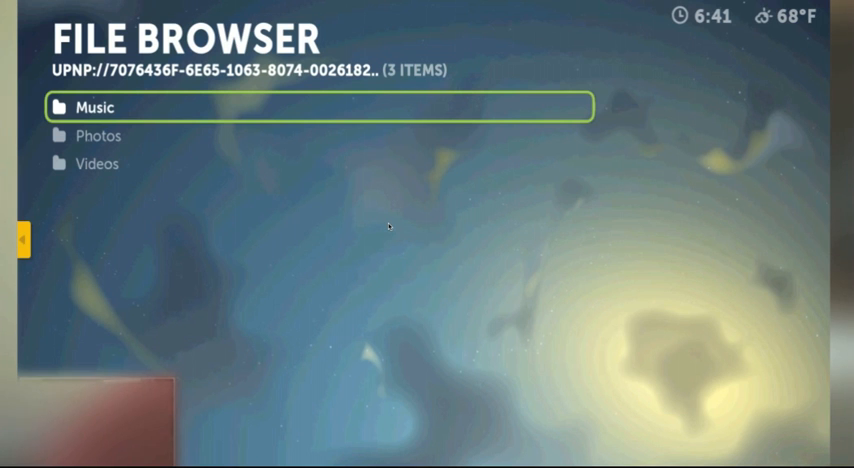
left_click(96, 106)
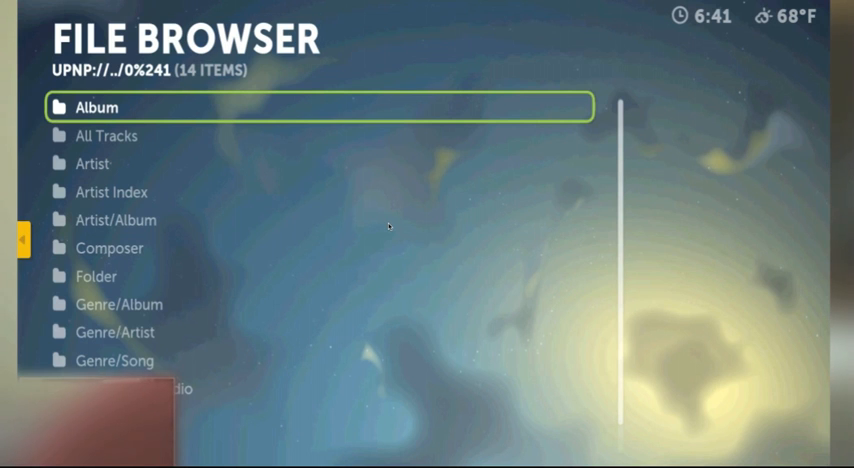
key("Down")
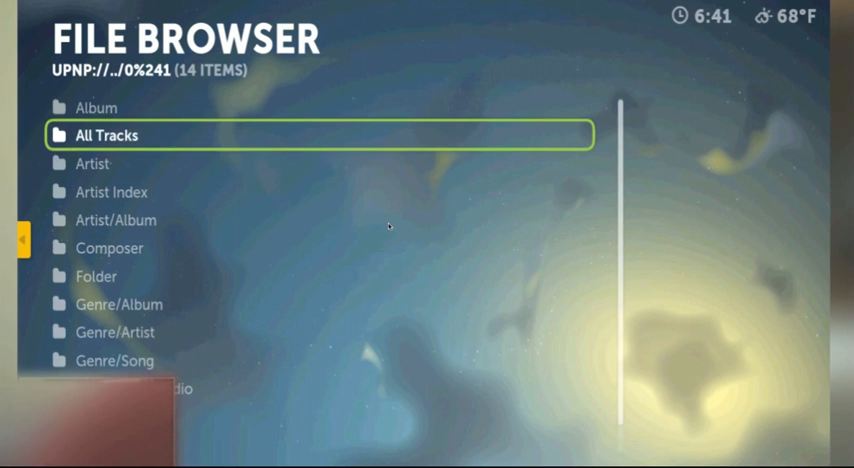
left_click(104, 134)
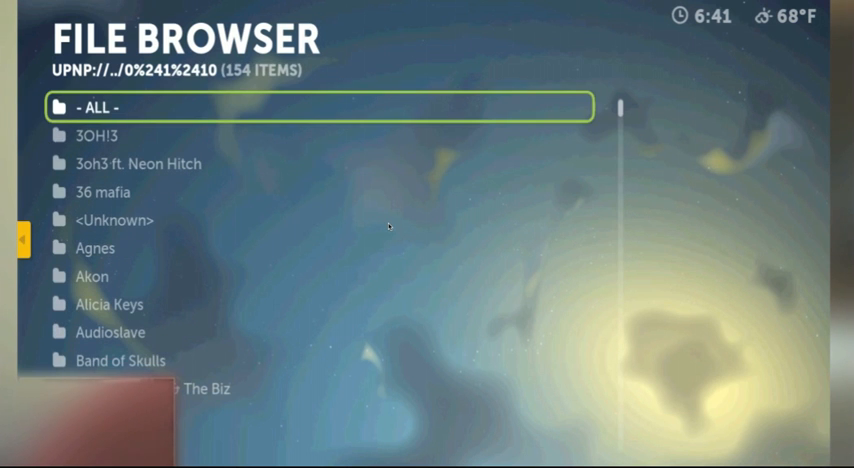